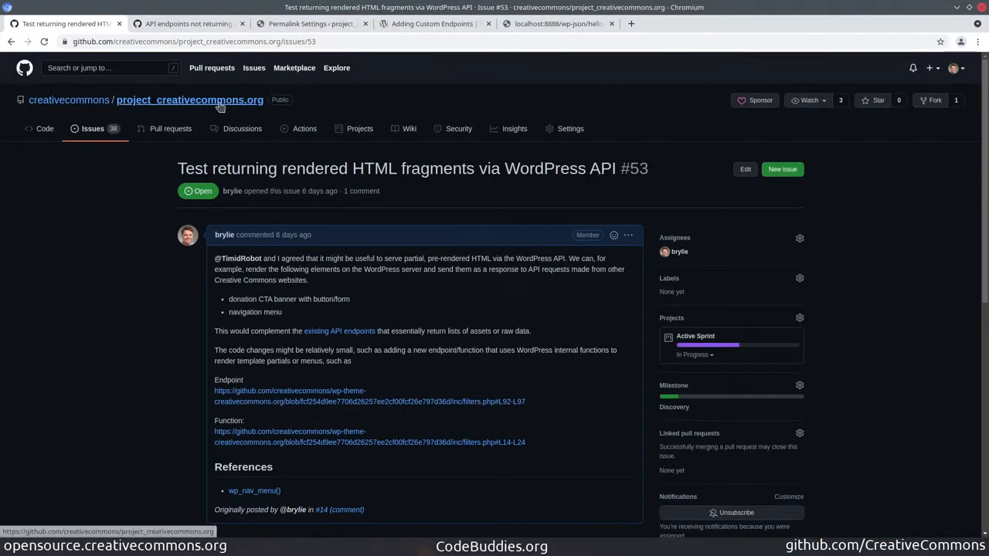
mouse_move(105, 285)
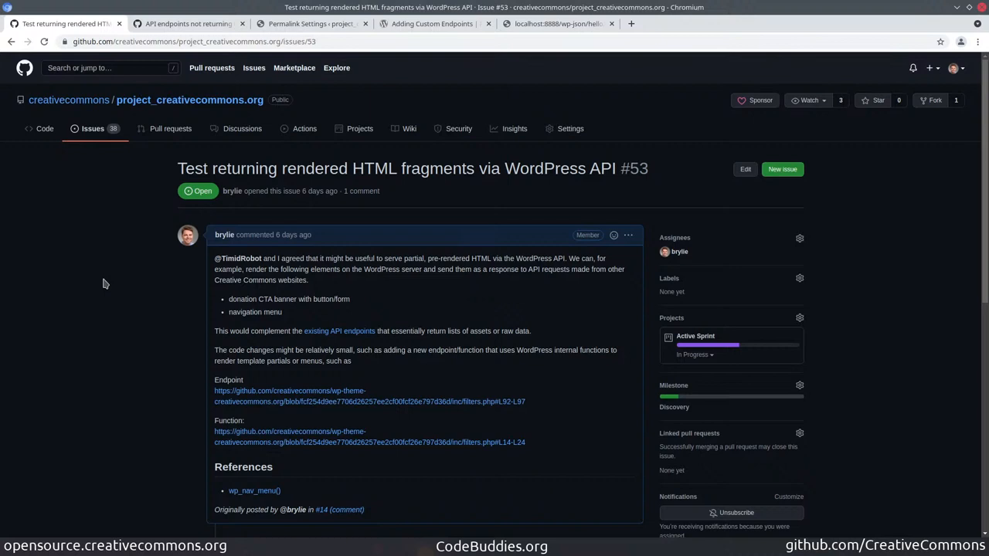
mouse_move(75, 303)
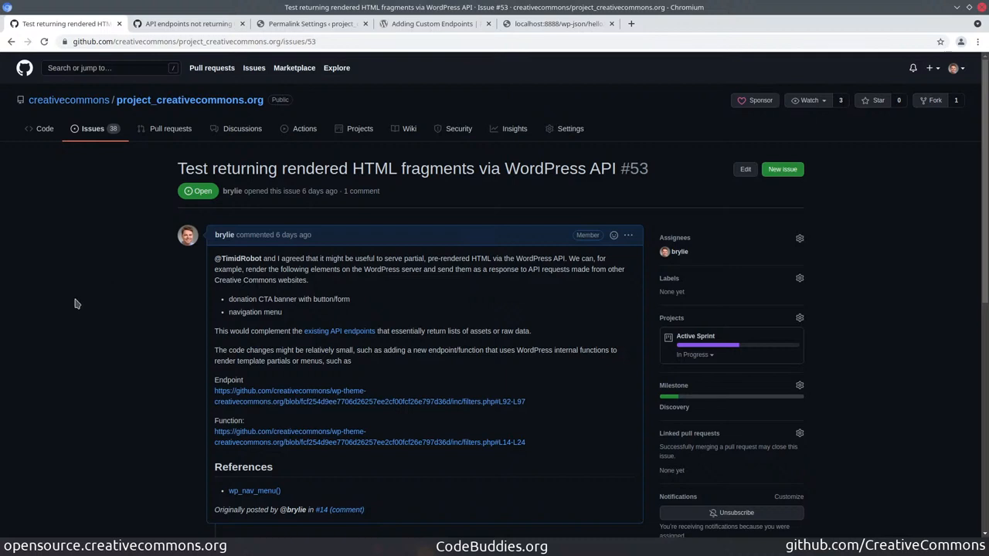
mouse_move(102, 256)
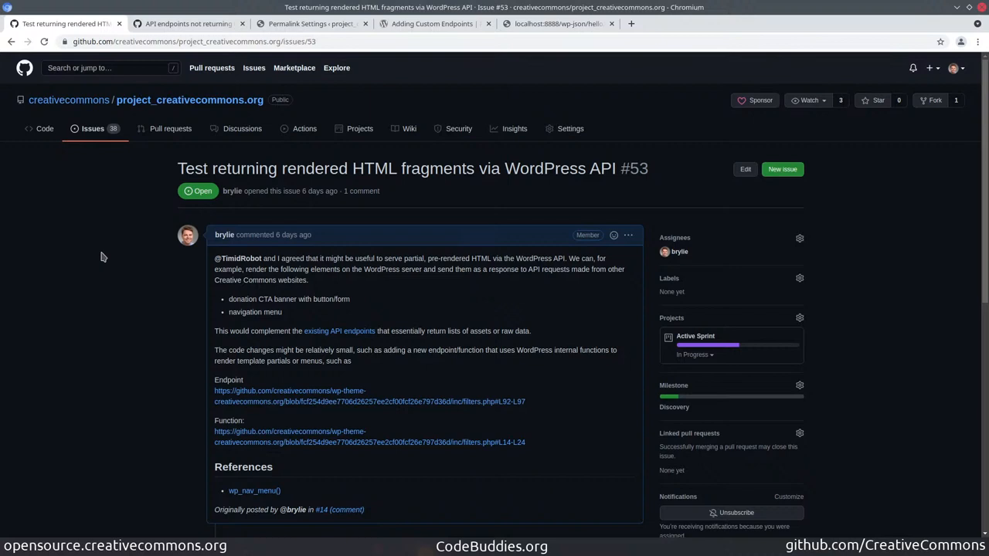
Read through issue #14's comments down to the permalink-settings screenshot suggestion.
double_click(374, 169)
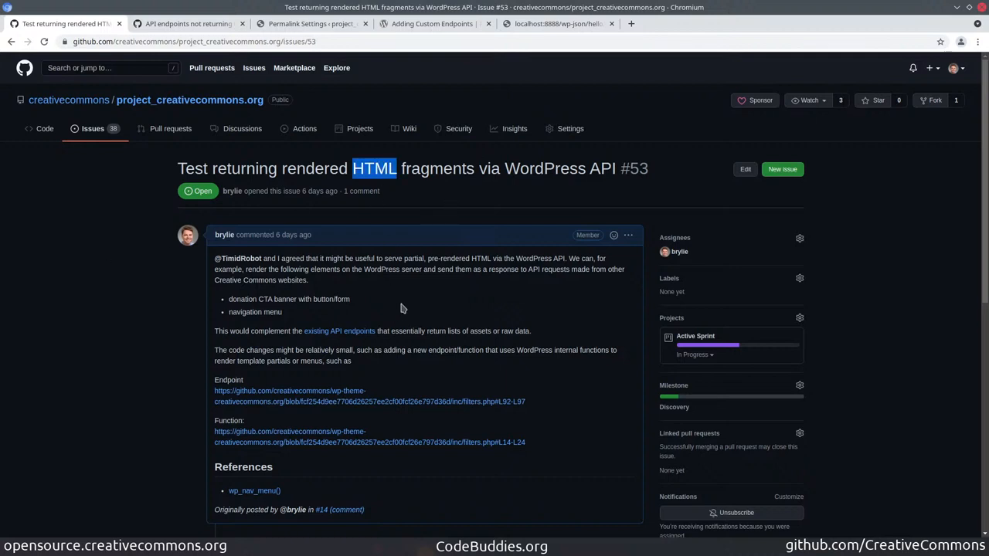
mouse_move(467, 258)
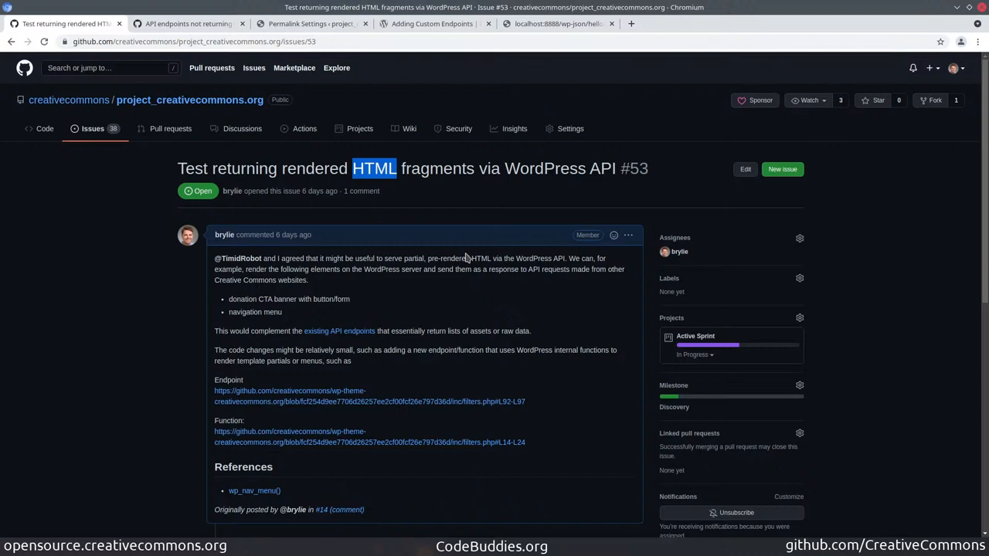
left_click(189, 23)
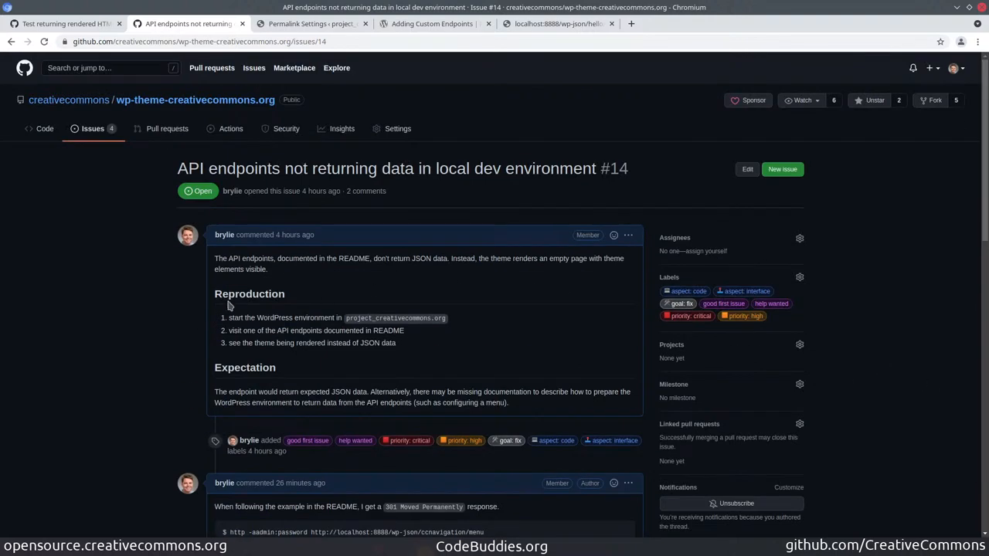
mouse_move(147, 295)
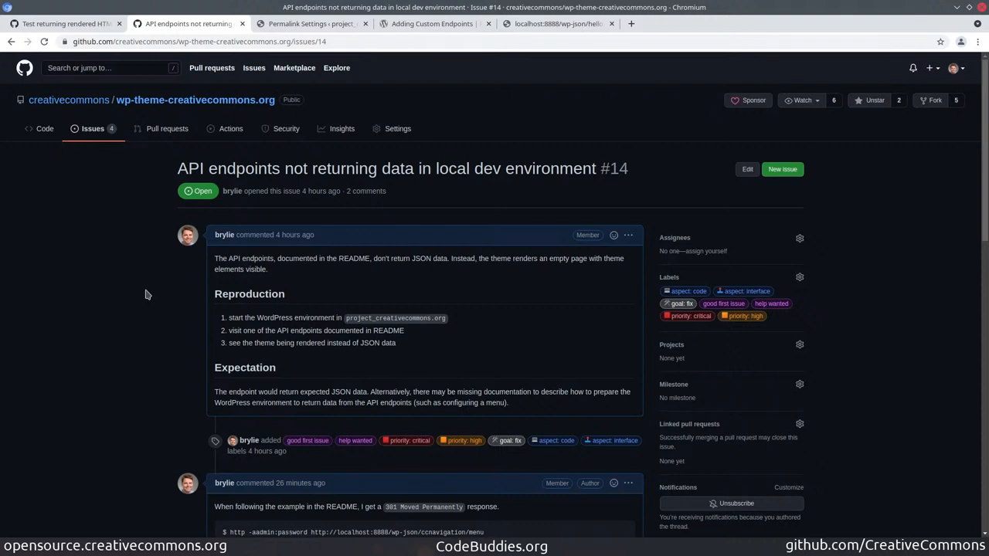
scroll("down", 3)
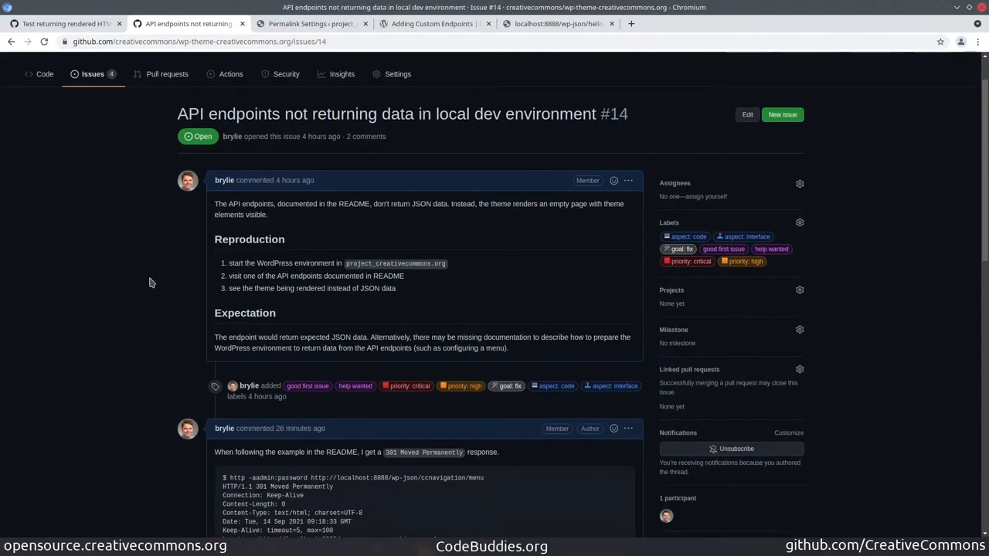
scroll("down", 3)
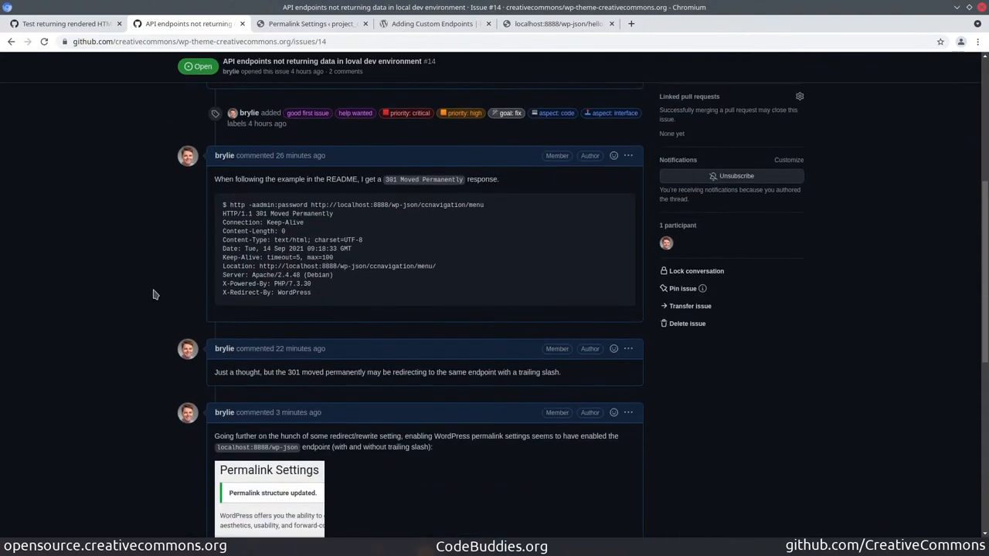
scroll("down", 3)
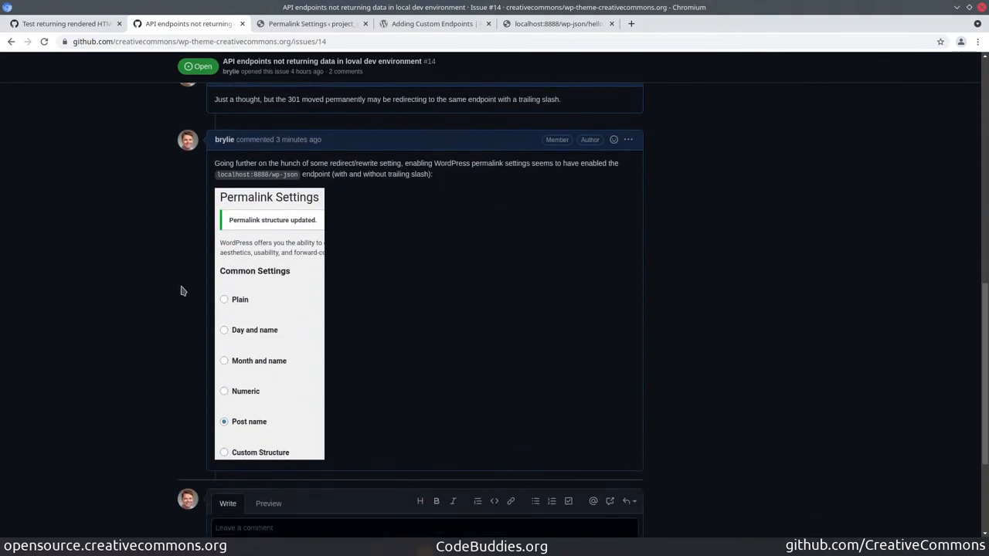
mouse_move(194, 282)
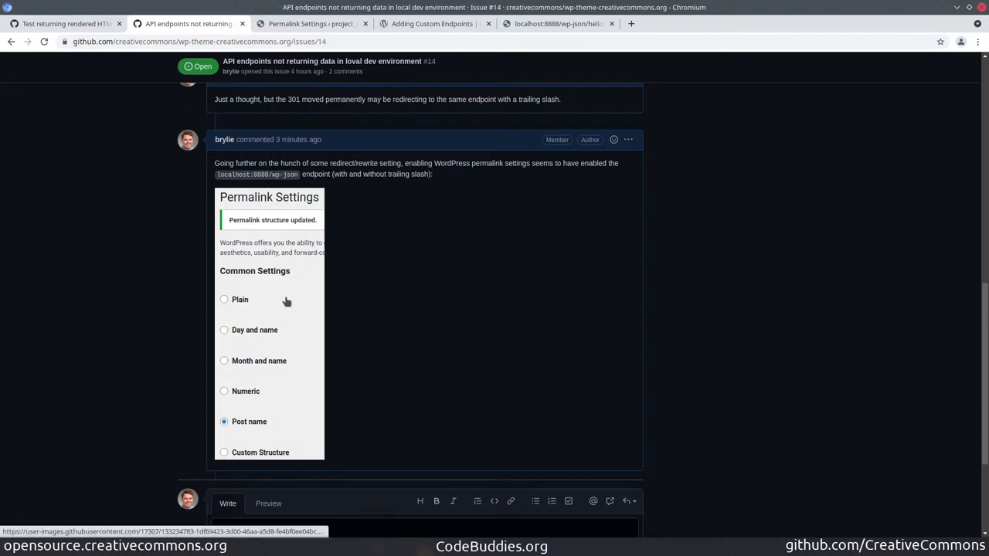
mouse_move(254, 303)
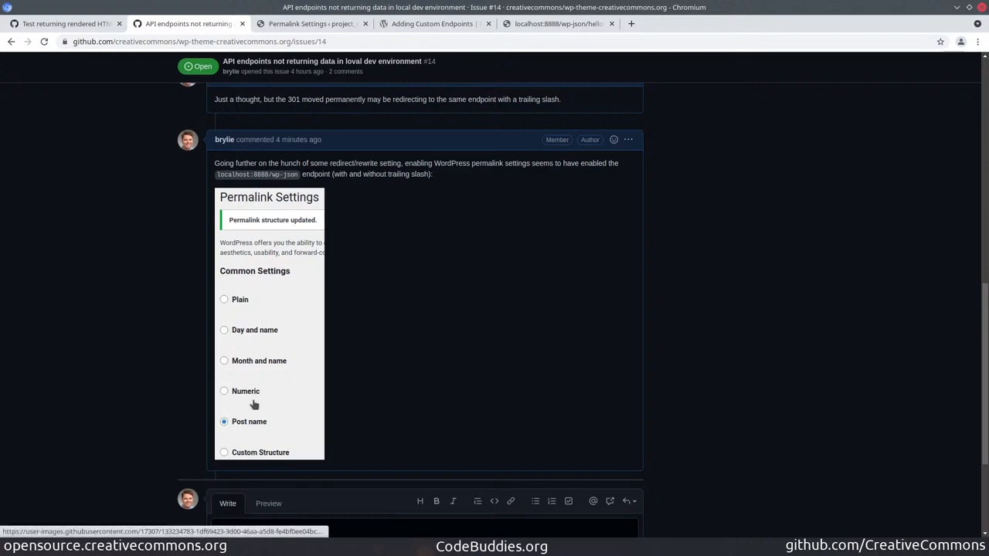
mouse_move(216, 415)
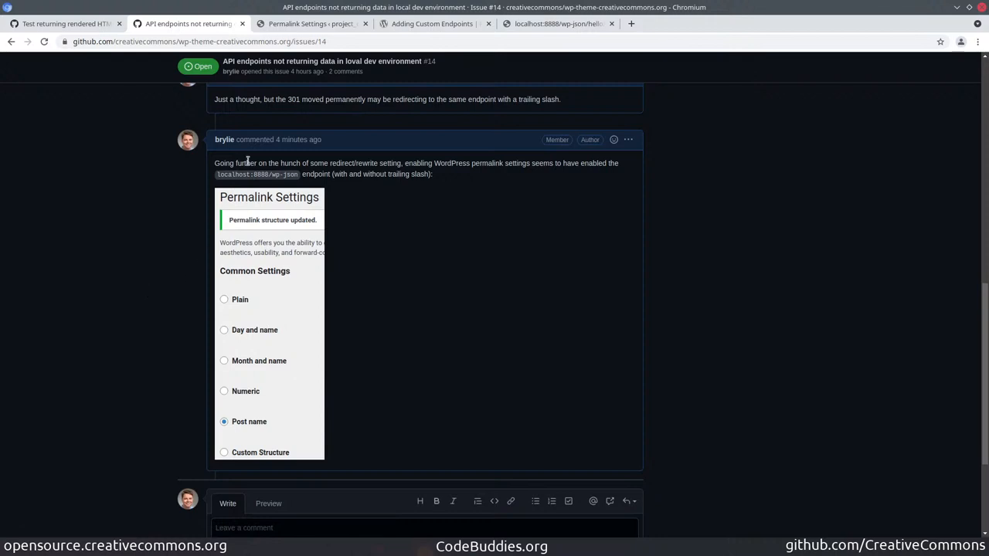
mouse_move(284, 182)
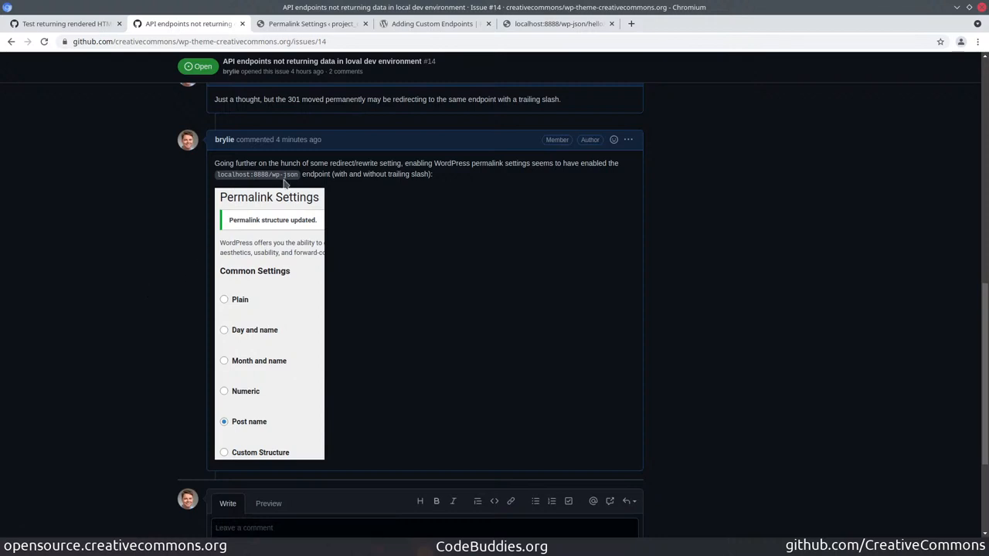
Check the WordPress Permalink Settings page, then switch to the handbook's Adding Custom Endpoints page.
left_click(309, 23)
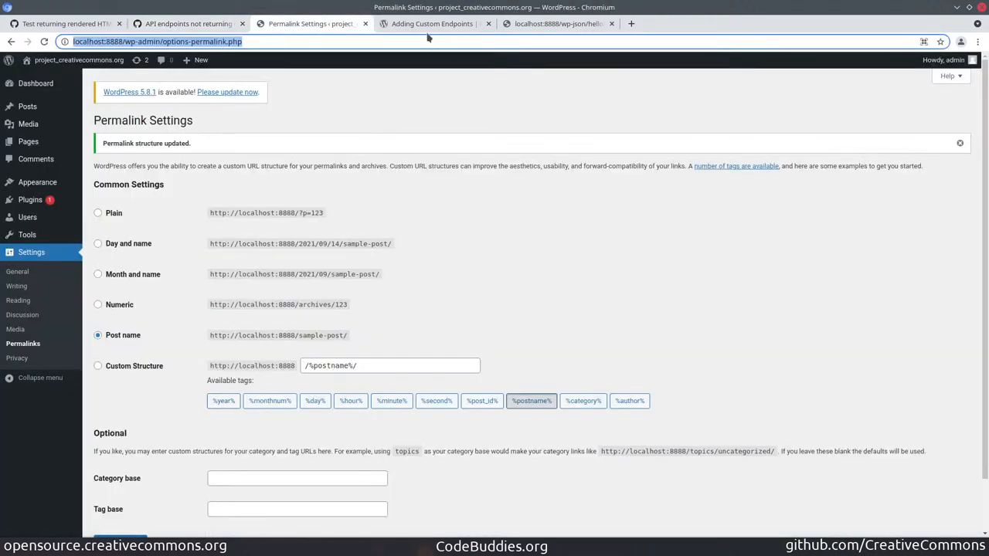
left_click(433, 23)
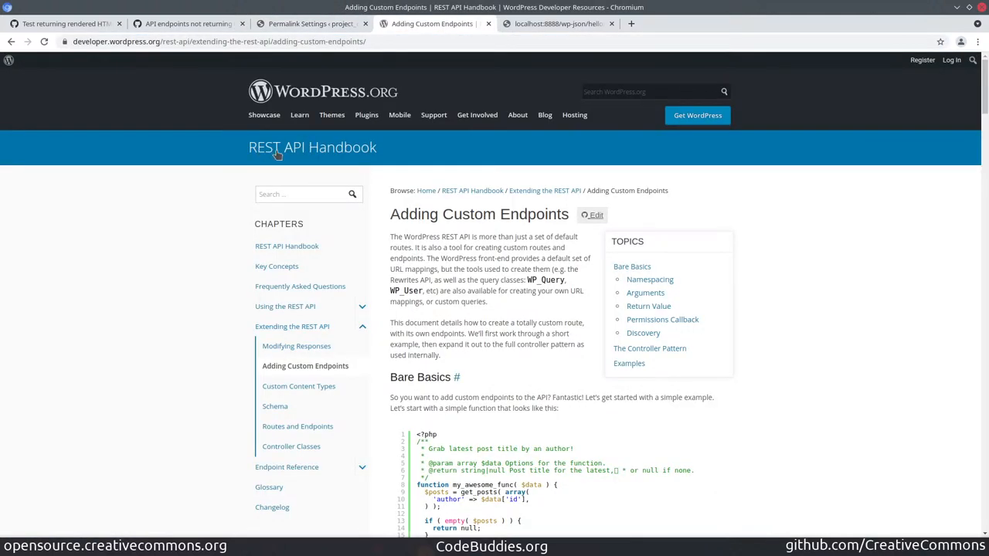
scroll("down", 3)
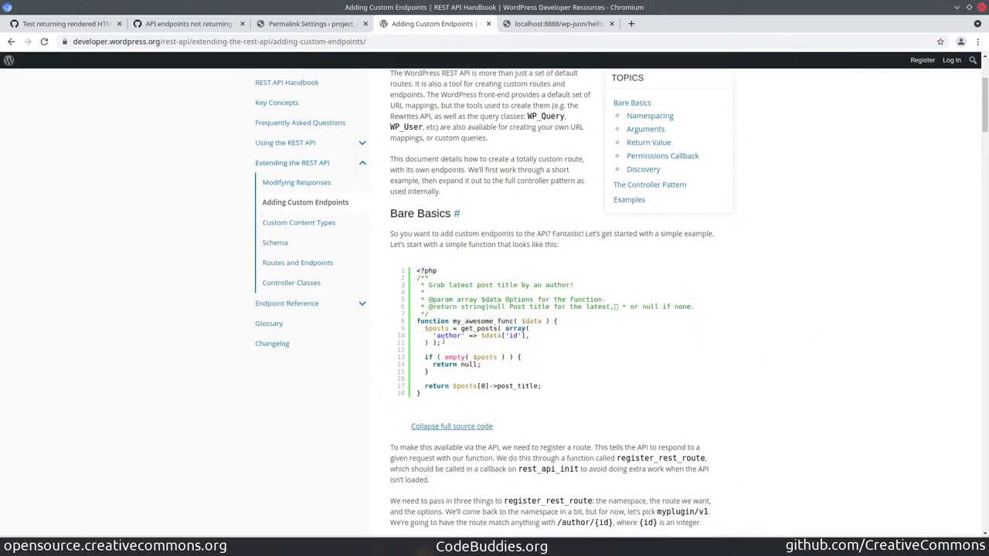
scroll("down", 3)
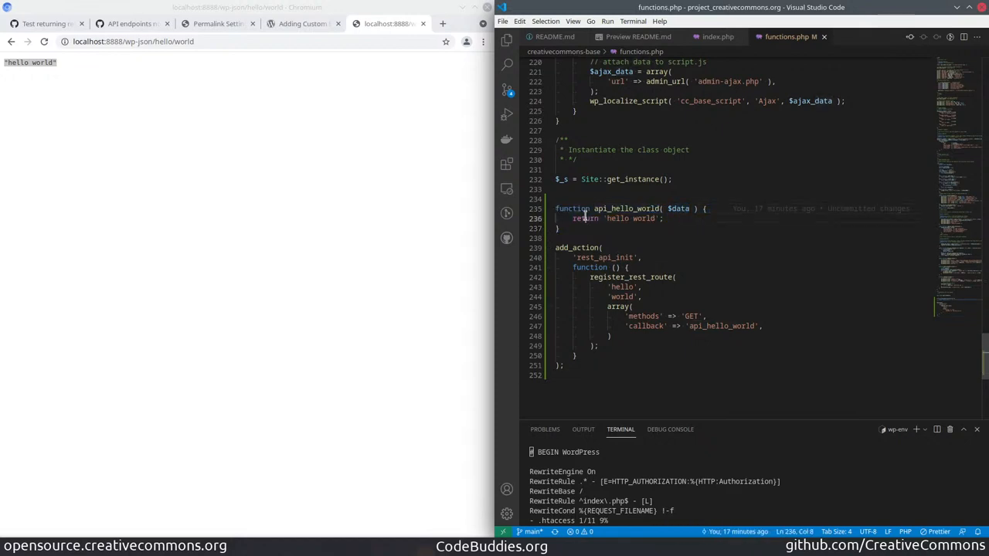
double_click(634, 218)
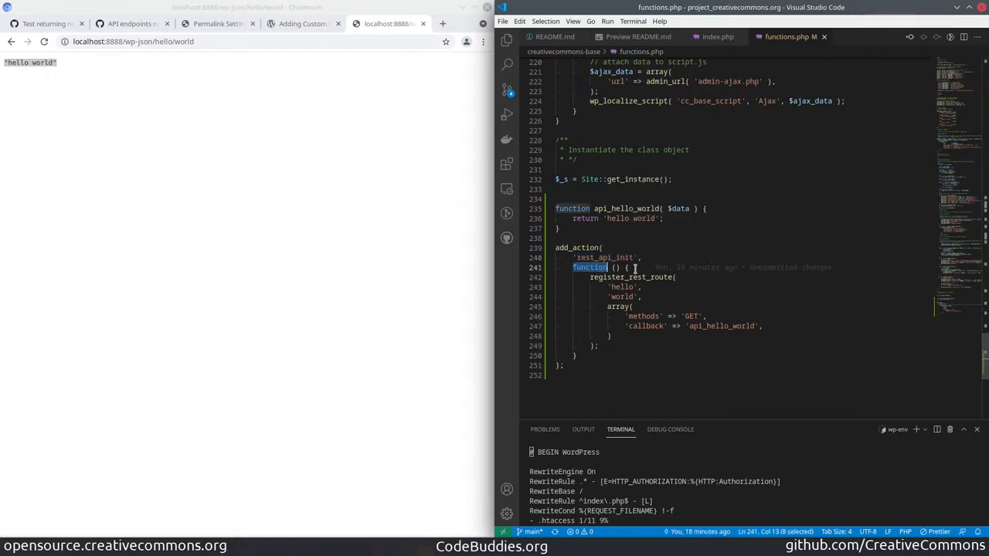
double_click(630, 277)
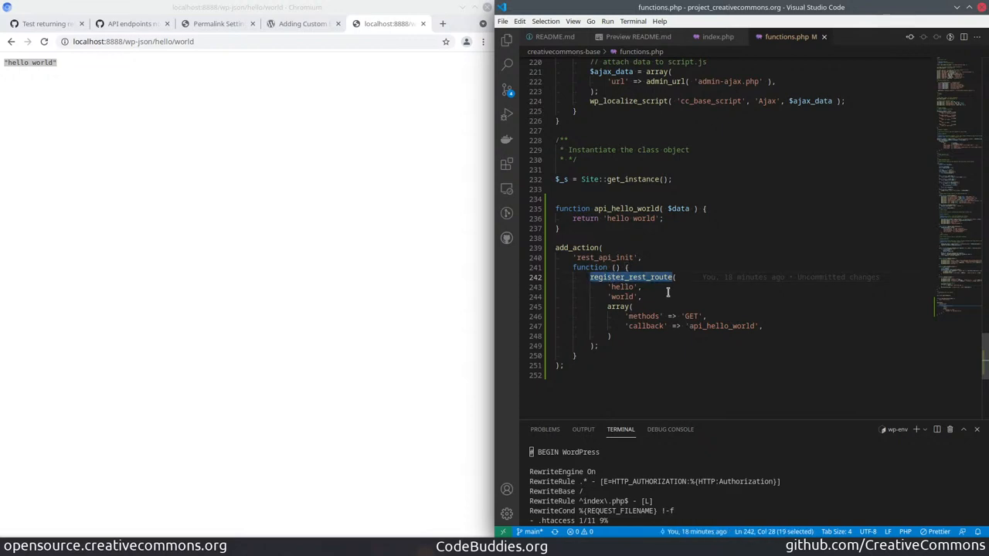
double_click(621, 286)
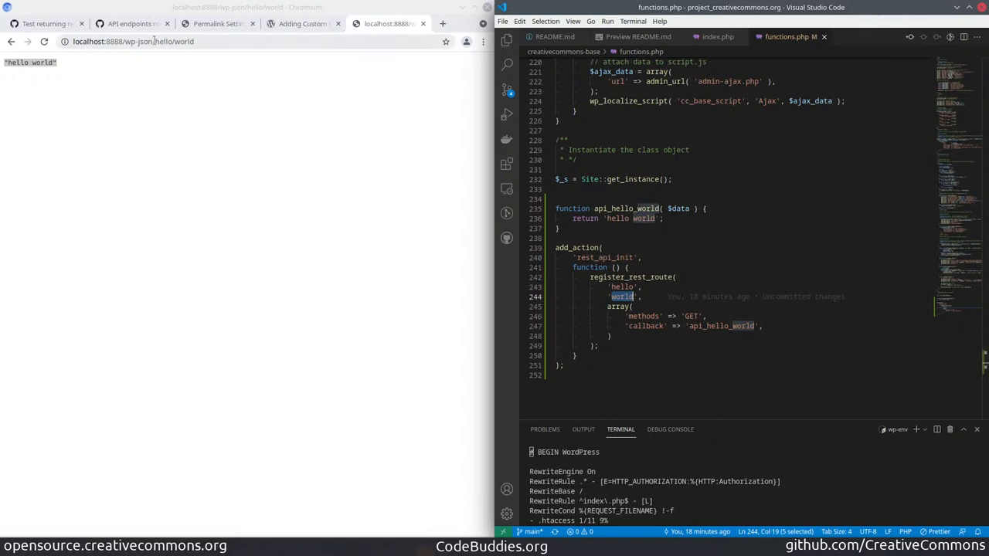
left_click(158, 40)
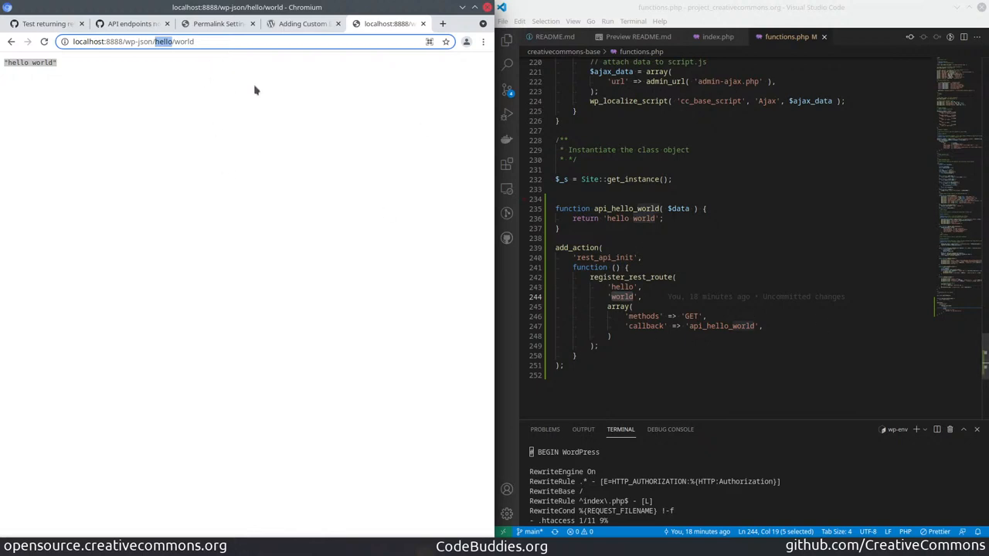
double_click(184, 40)
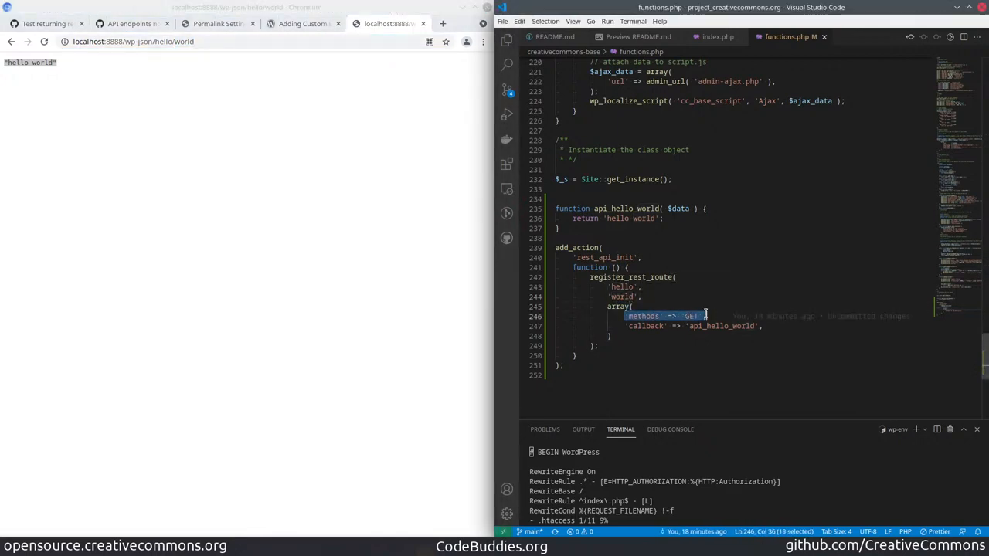
double_click(691, 315)
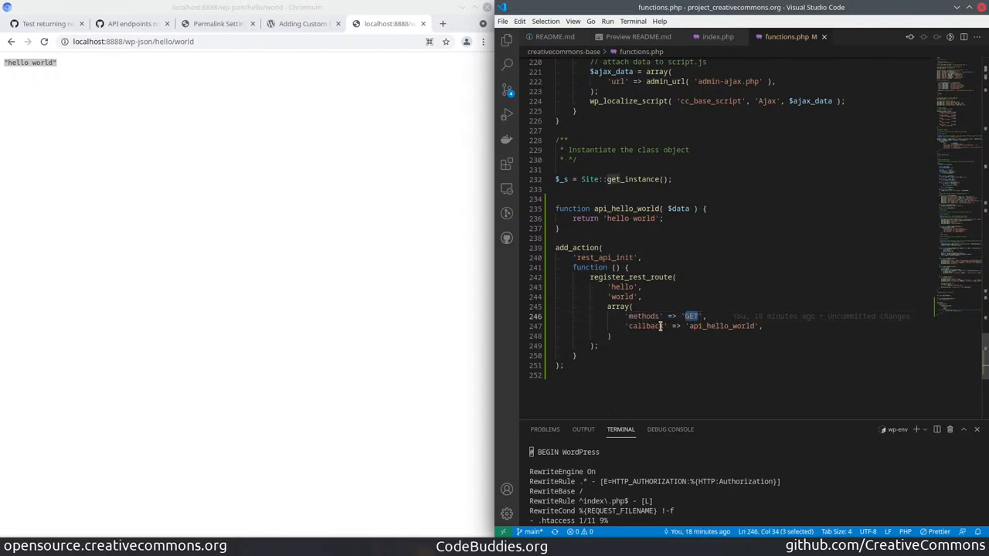
double_click(643, 324)
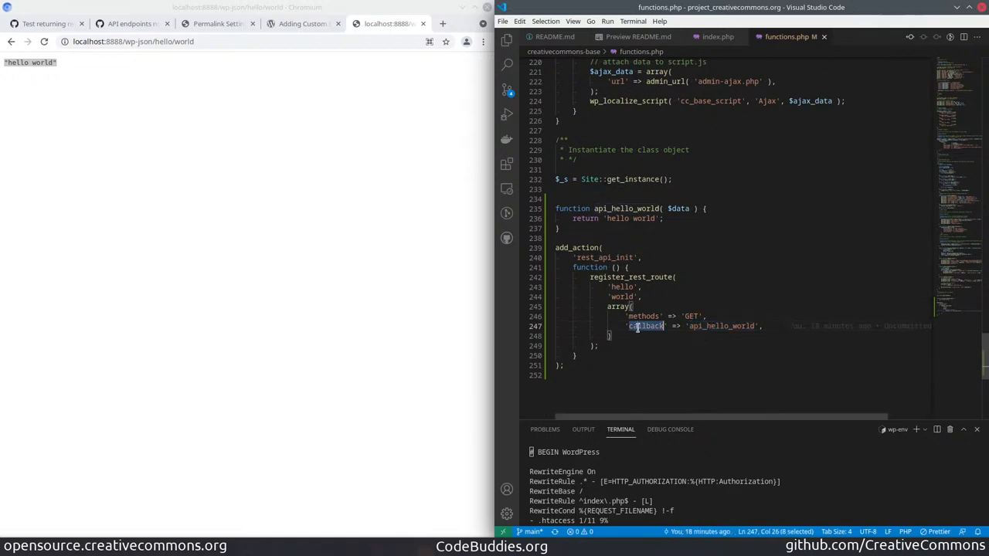
double_click(720, 325)
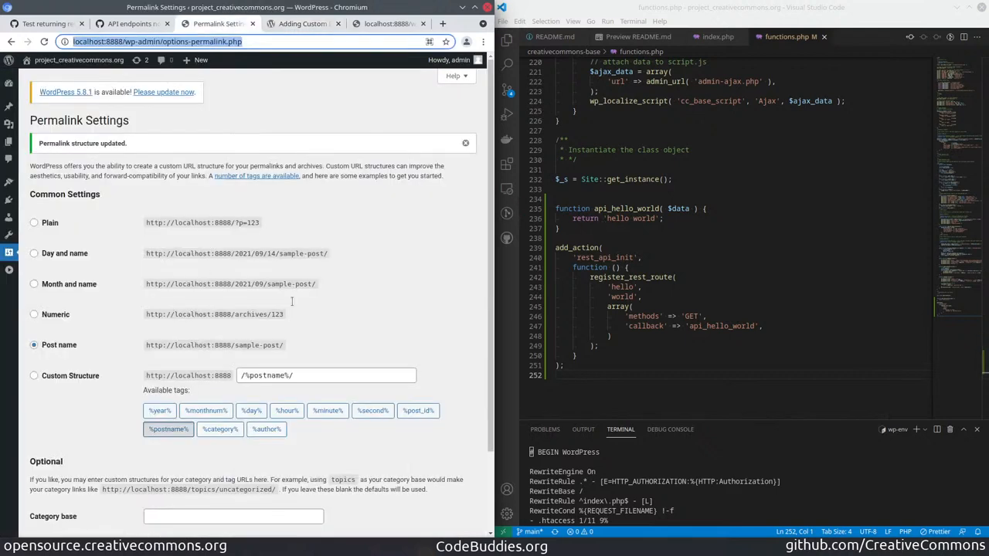
mouse_move(152, 124)
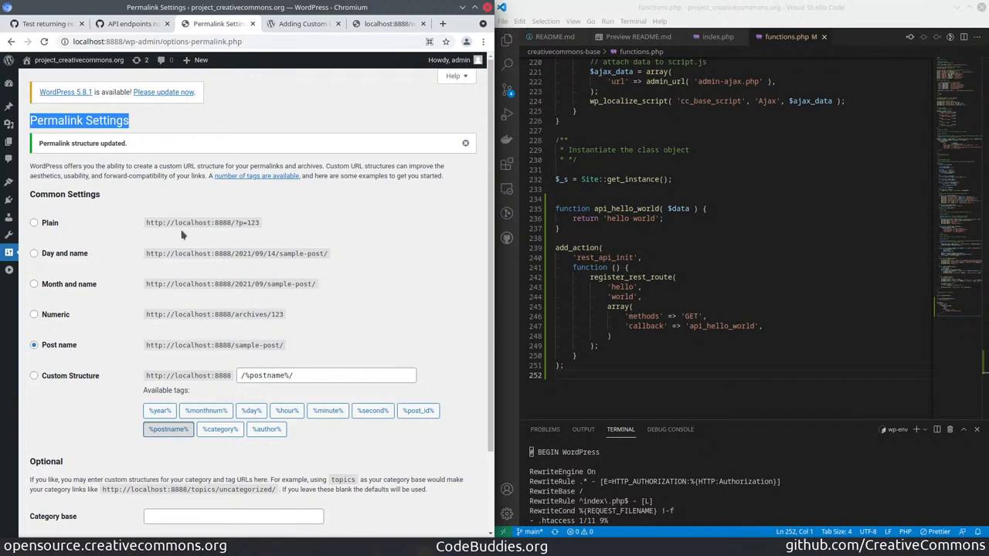
mouse_move(183, 235)
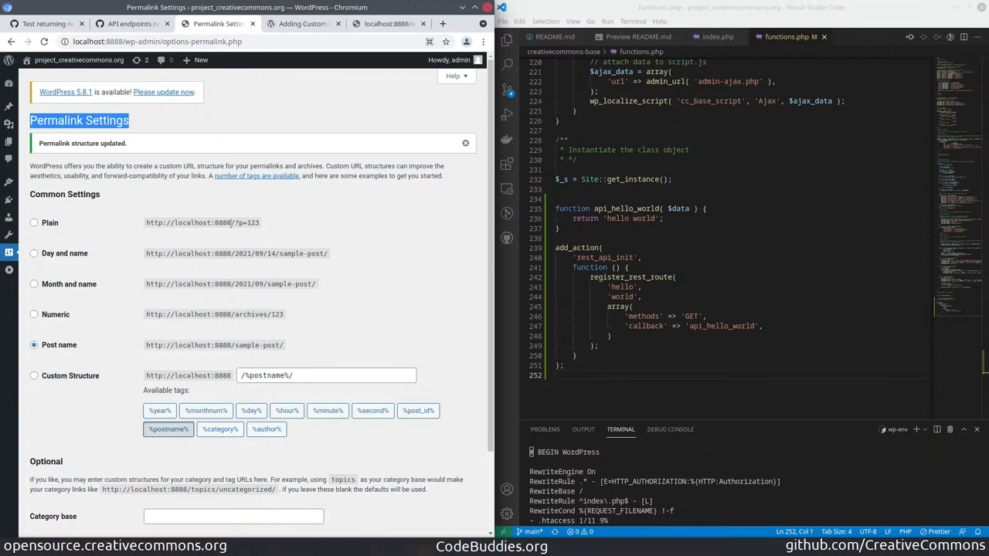
mouse_move(34, 229)
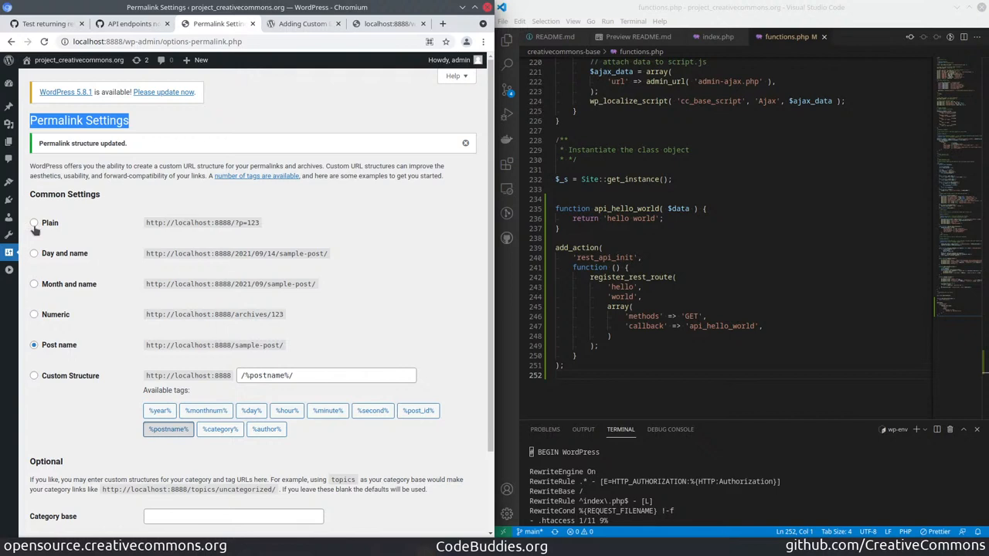
Review the Permalink Settings page with Post name selected as the permalink structure.
double_click(631, 277)
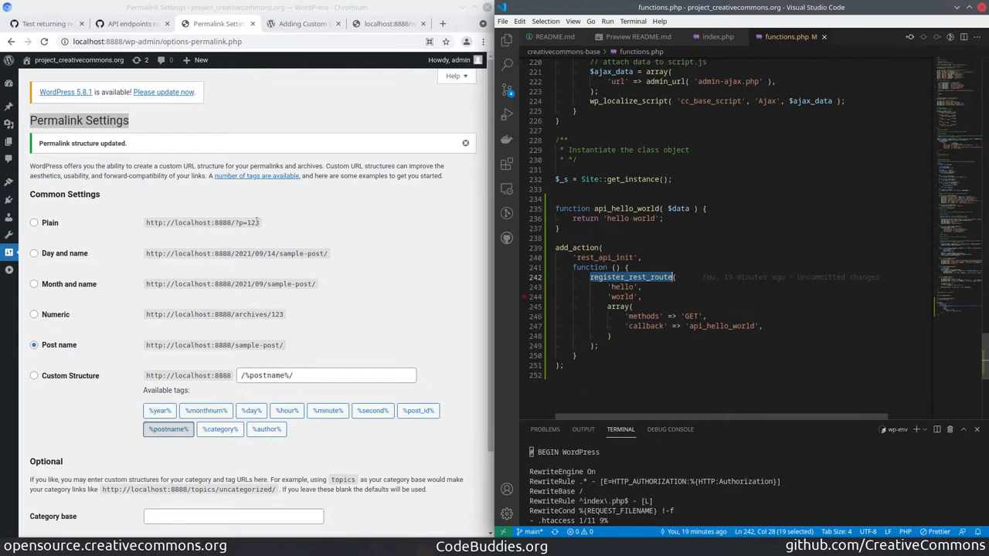
mouse_move(145, 300)
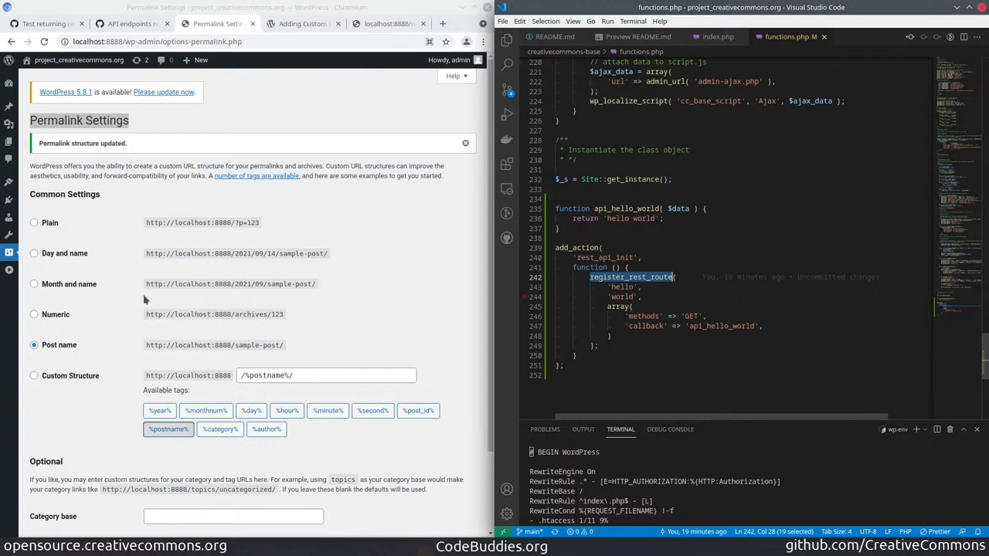
mouse_move(143, 299)
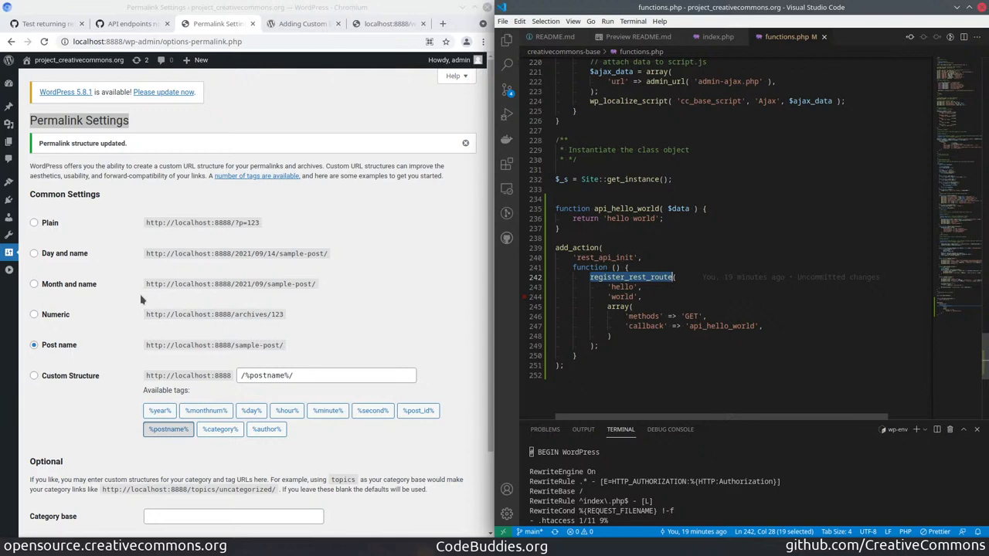
mouse_move(272, 275)
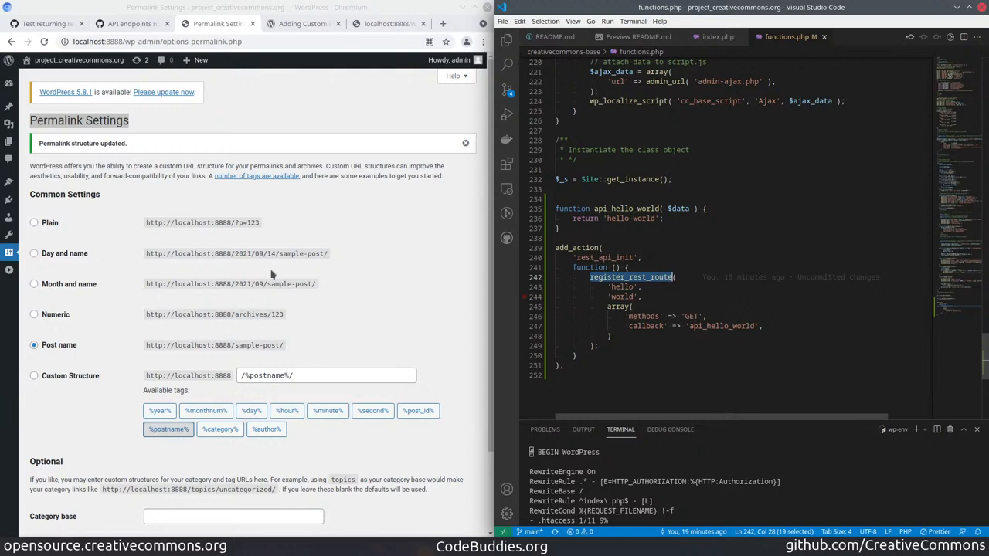
mouse_move(324, 275)
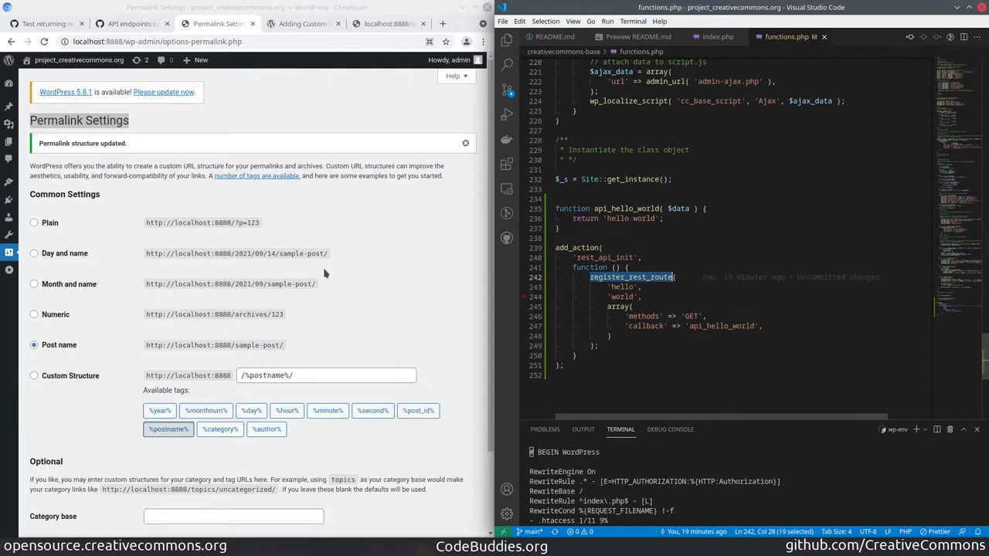